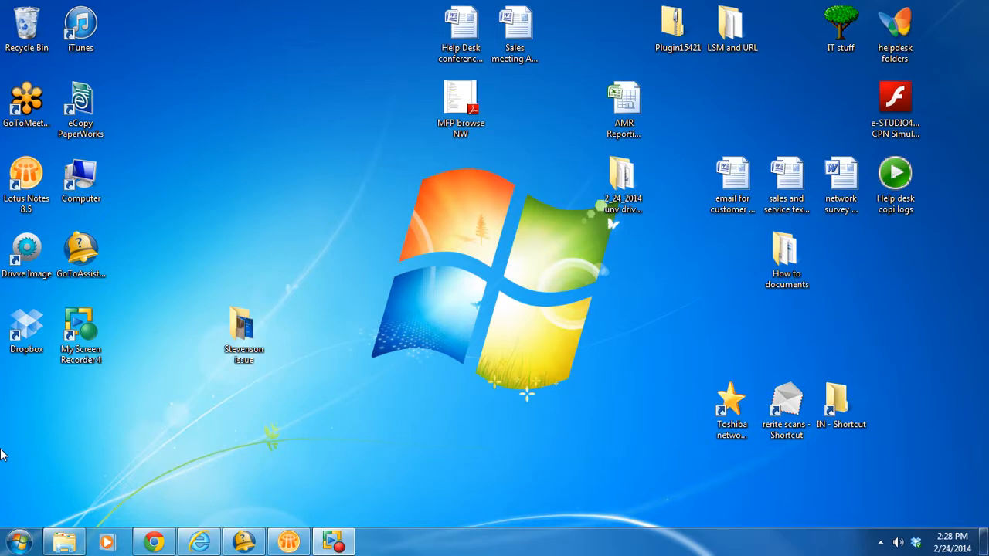
# - Launch the e-STUDIO4540c simulator and sign in to the ADMIN tab of User Functions with the admin password
pyautogui.click(894, 108)
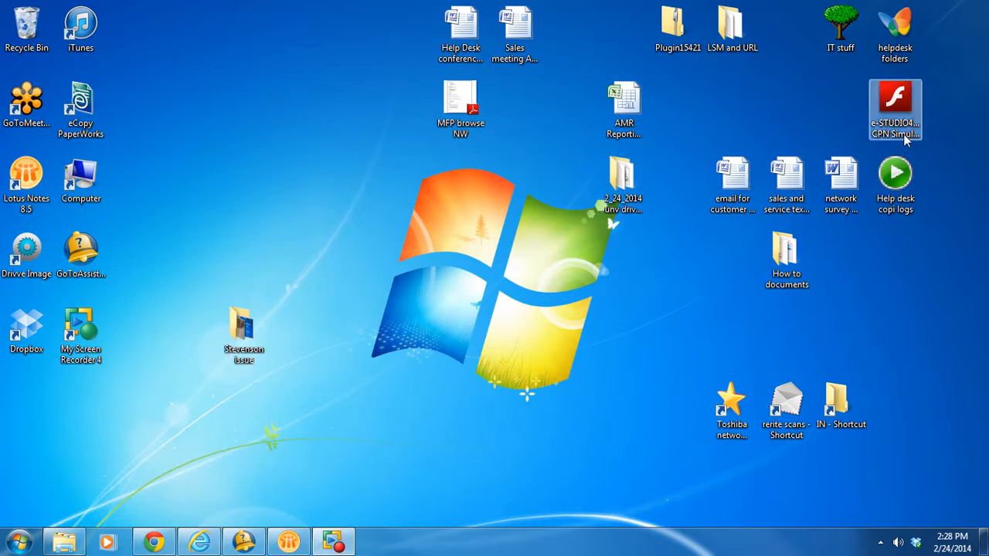
pyautogui.doubleClick(895, 109)
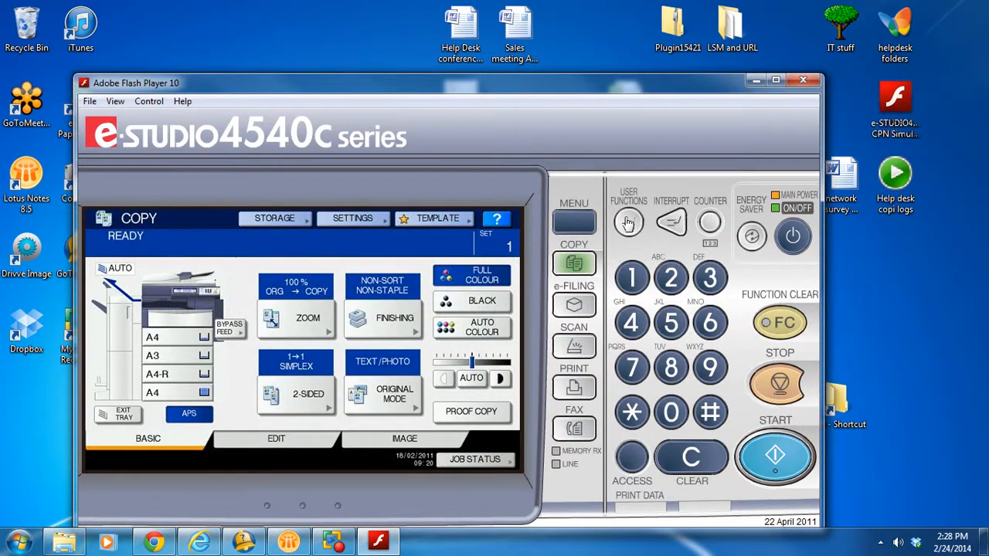
pyautogui.click(628, 222)
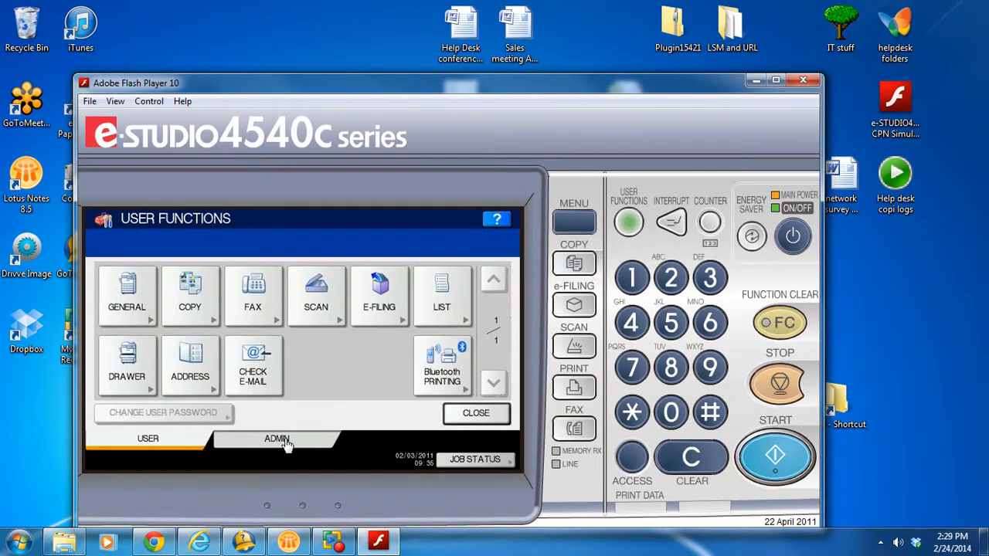
pyautogui.click(277, 438)
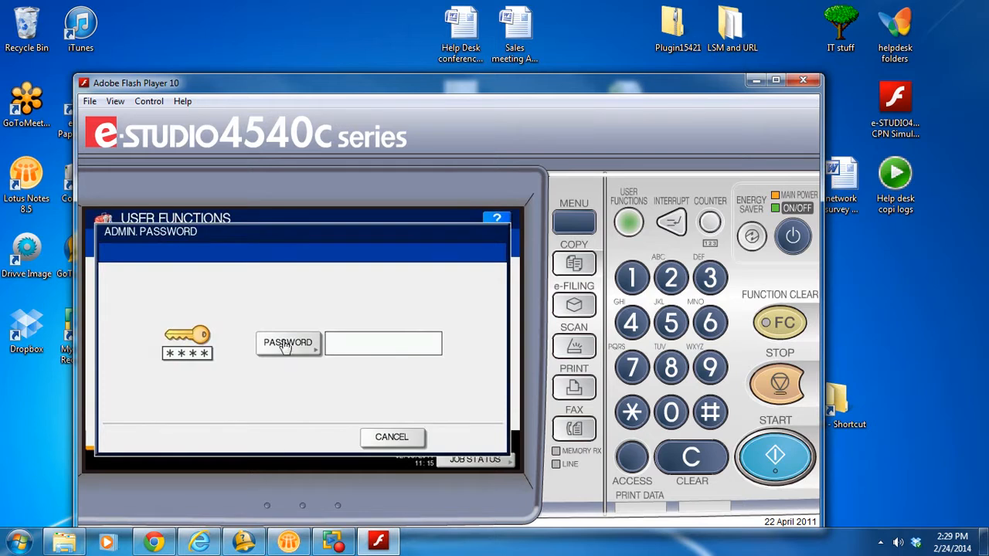
pyautogui.click(383, 343)
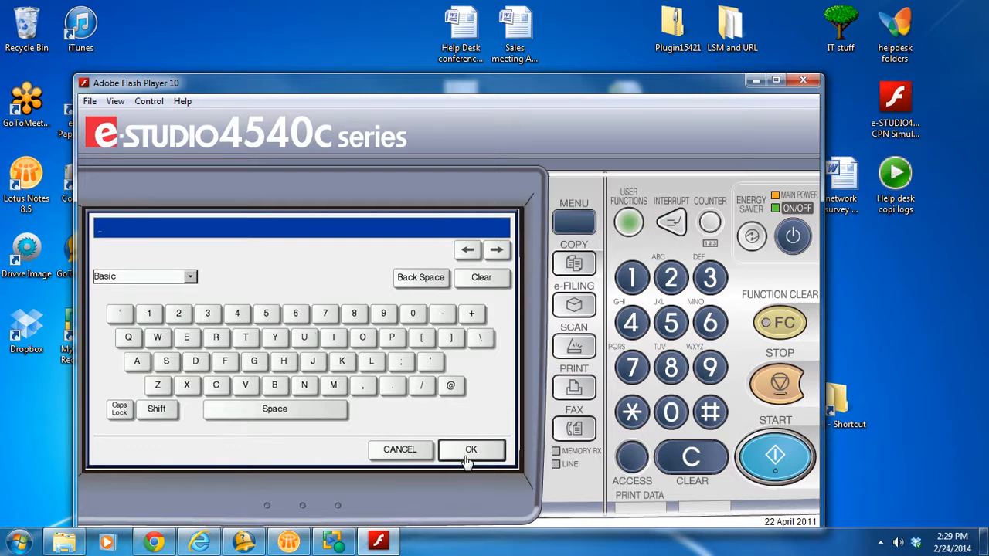
pyautogui.click(469, 449)
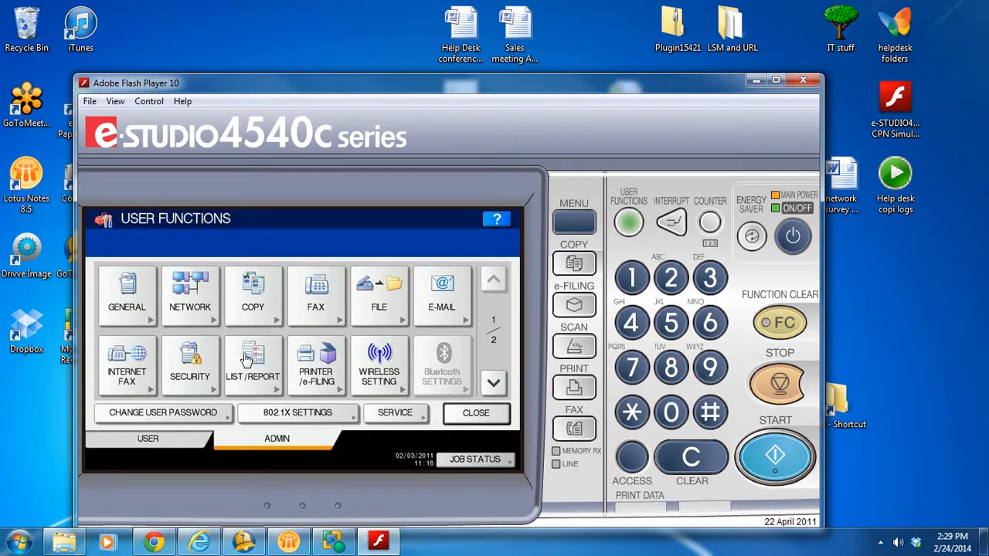
pyautogui.click(190, 296)
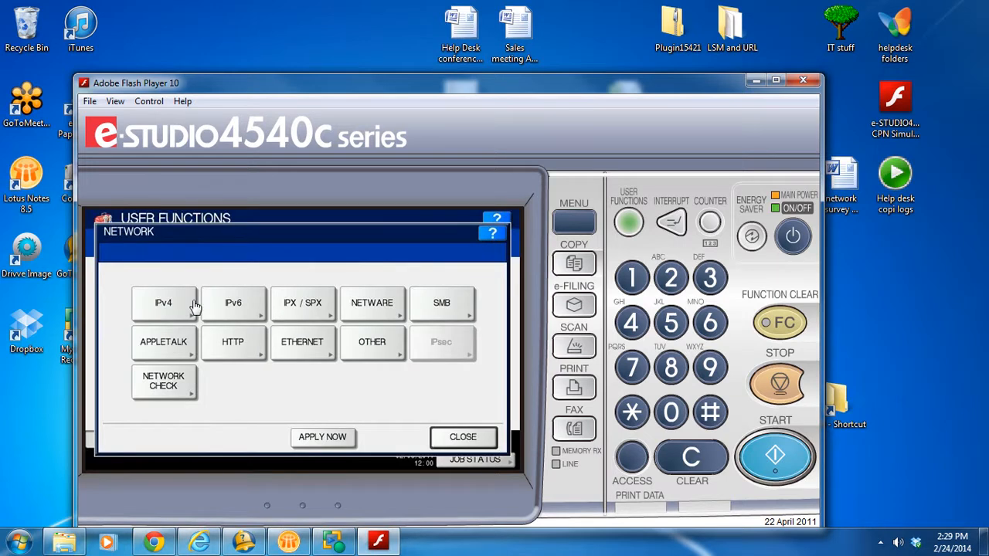
pyautogui.click(164, 302)
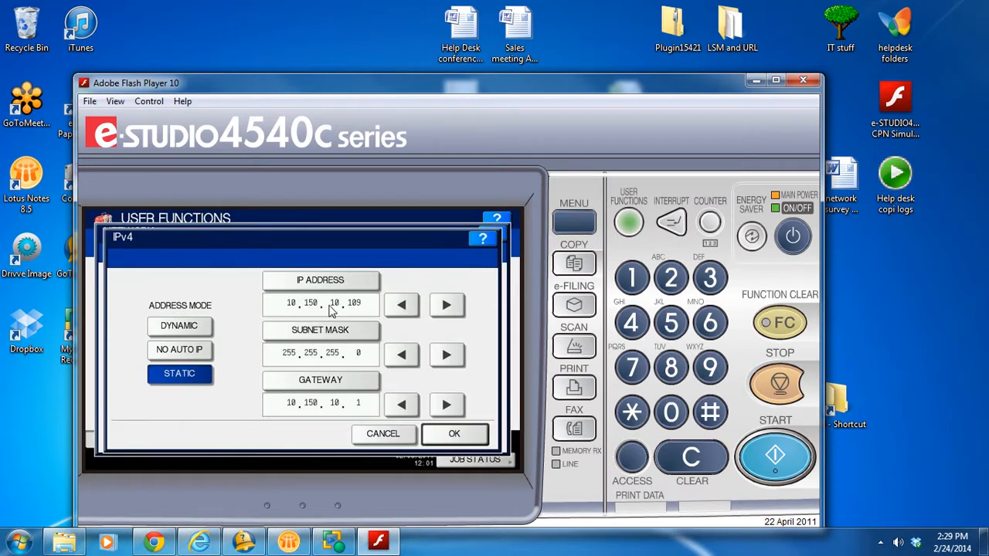
pyautogui.moveTo(491, 424)
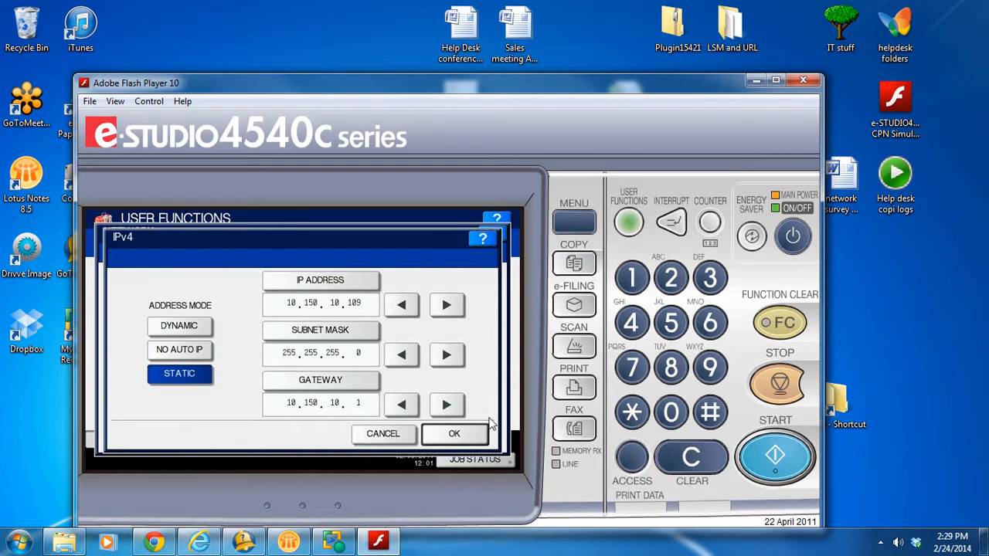
pyautogui.click(454, 432)
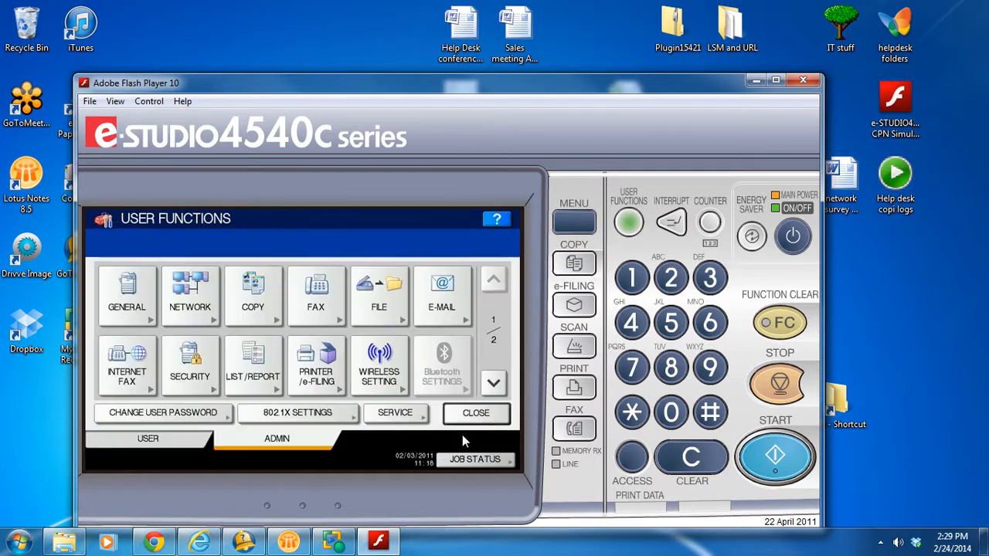
# - Close the simulator and start entering the \\10.160.30.17 share address in the Run dialog
pyautogui.click(803, 80)
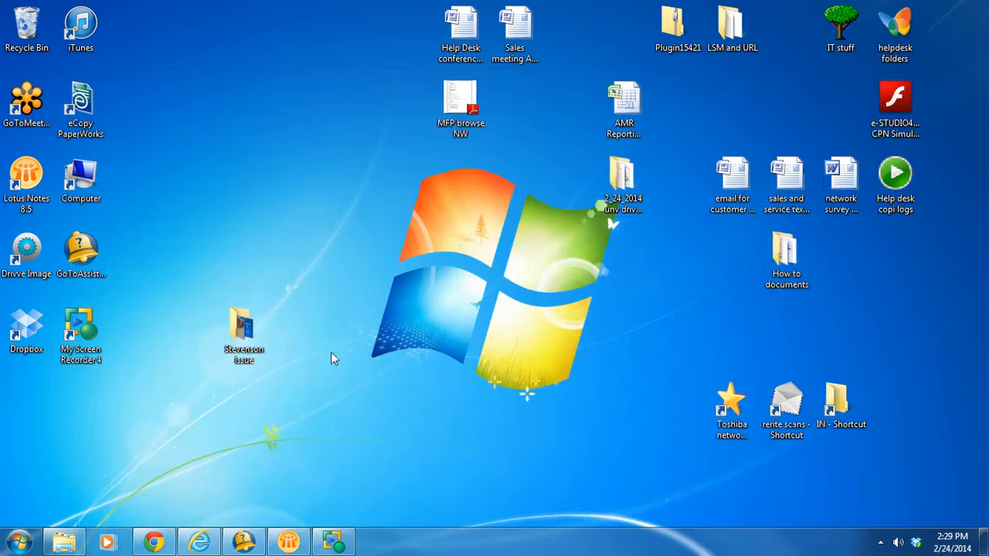
pyautogui.click(15, 541)
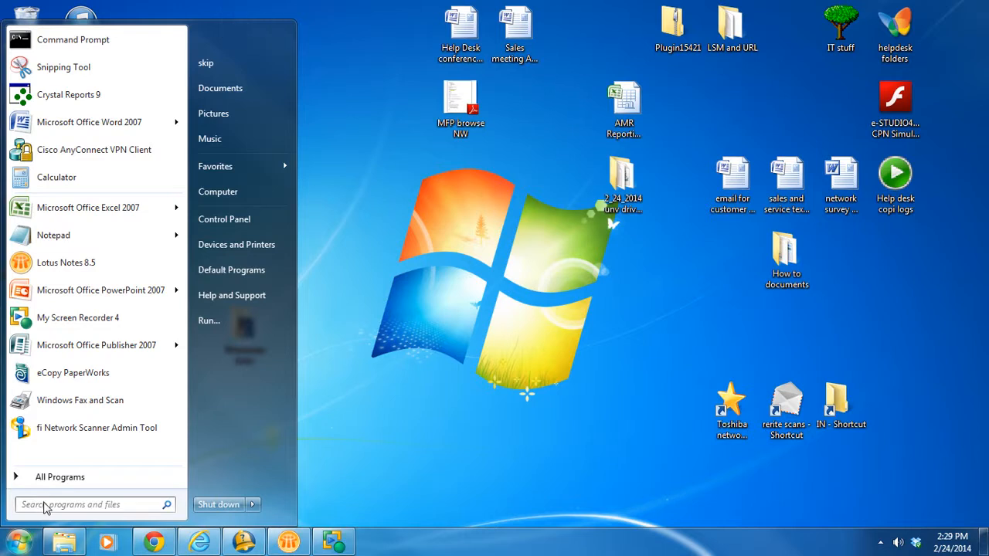
pyautogui.write('run')
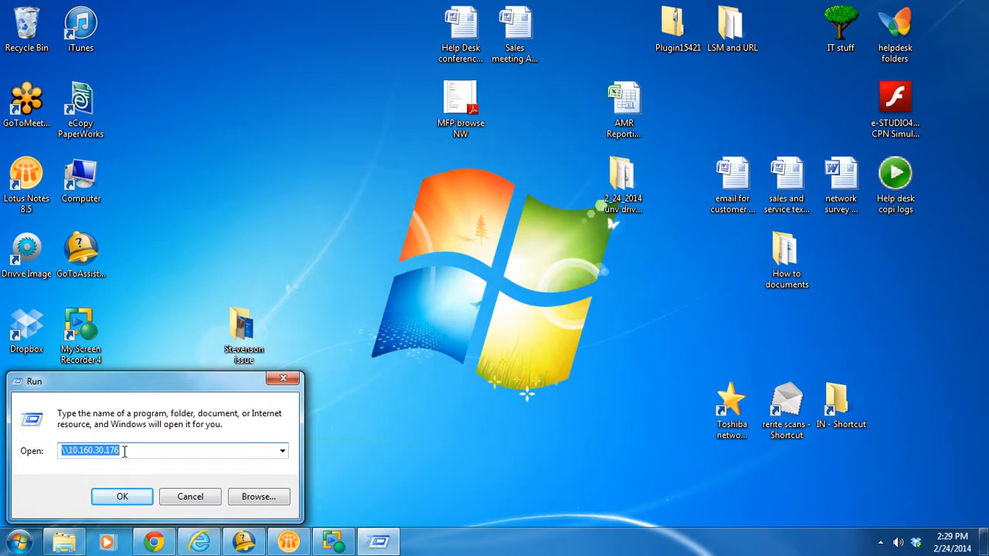
pyautogui.press('Delete')
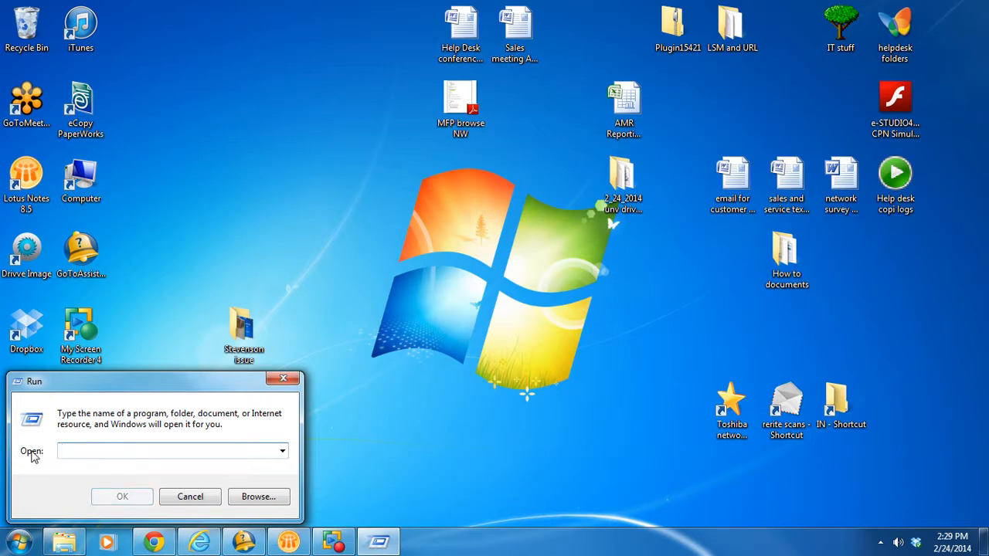
pyautogui.click(170, 451)
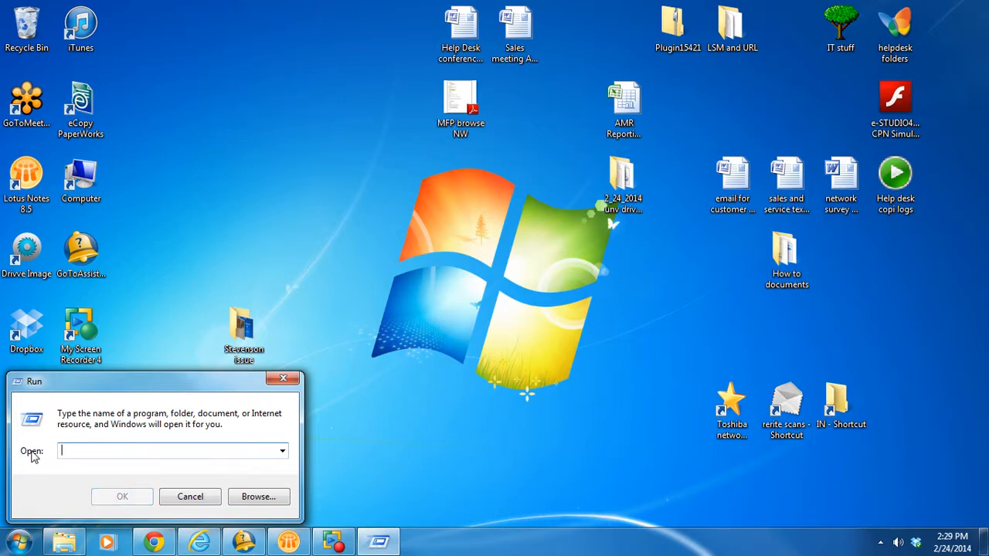
pyautogui.write('\\\\10.160.30.17')
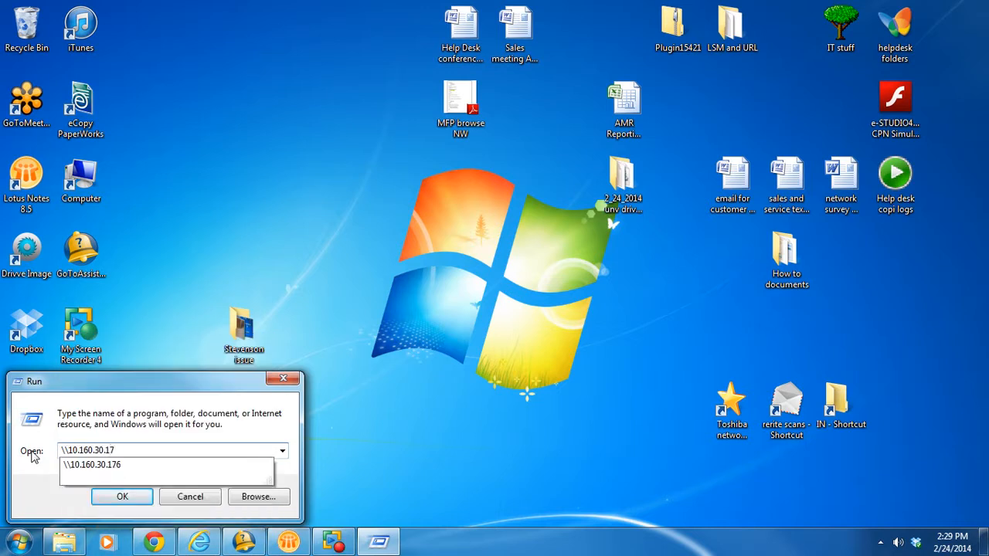
# - Browse the copier's shares and begin renaming the file_share desktop shortcut to Toshiba scans
pyautogui.click(122, 497)
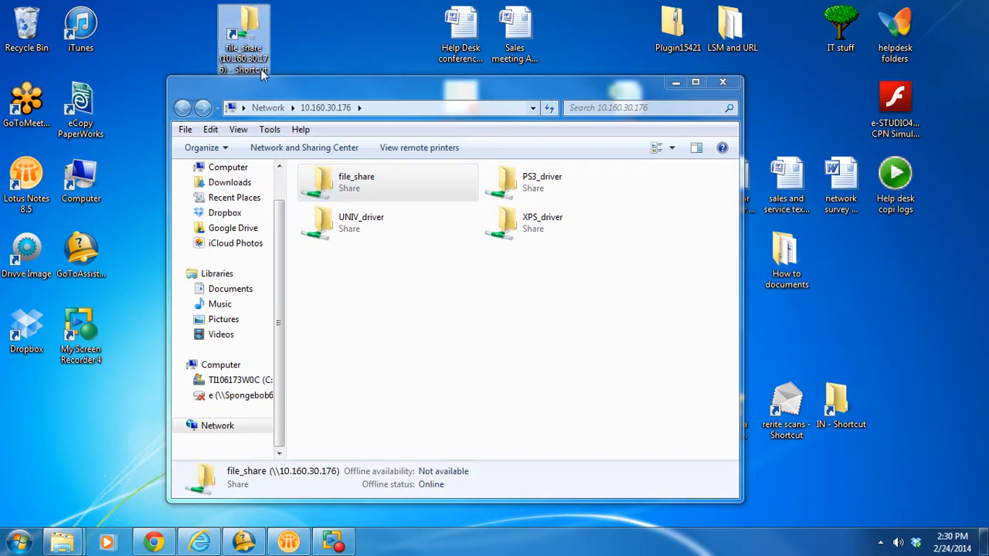
pyautogui.rightClick(245, 39)
pyautogui.write('Toshiba scans')
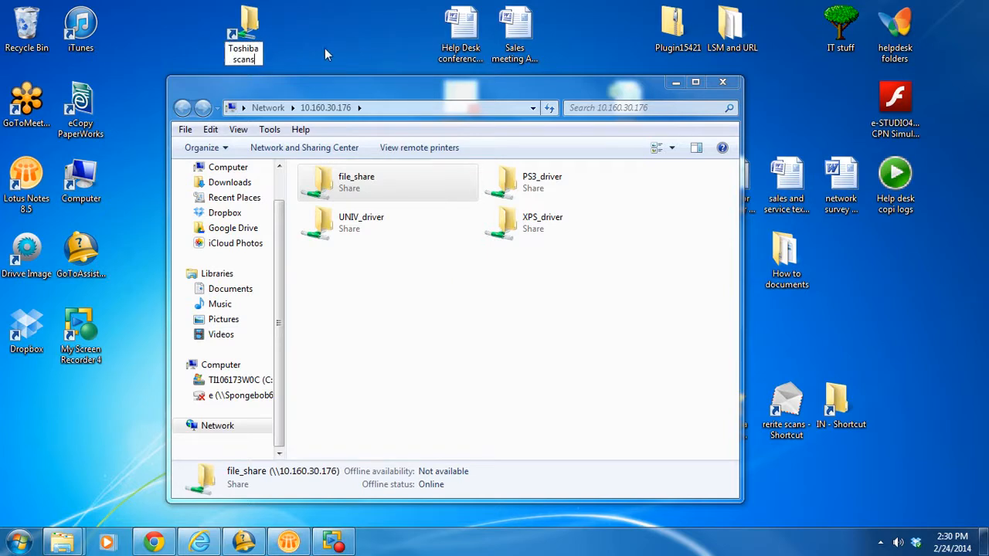
# - Run the Setup application from the copier's UNIV_driver share
pyautogui.doubleClick(361, 222)
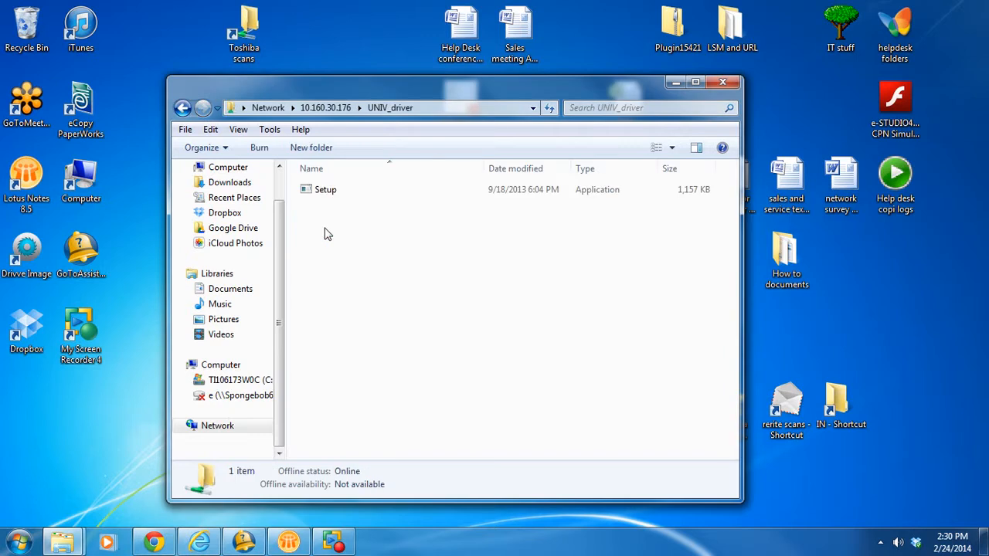
pyautogui.click(324, 189)
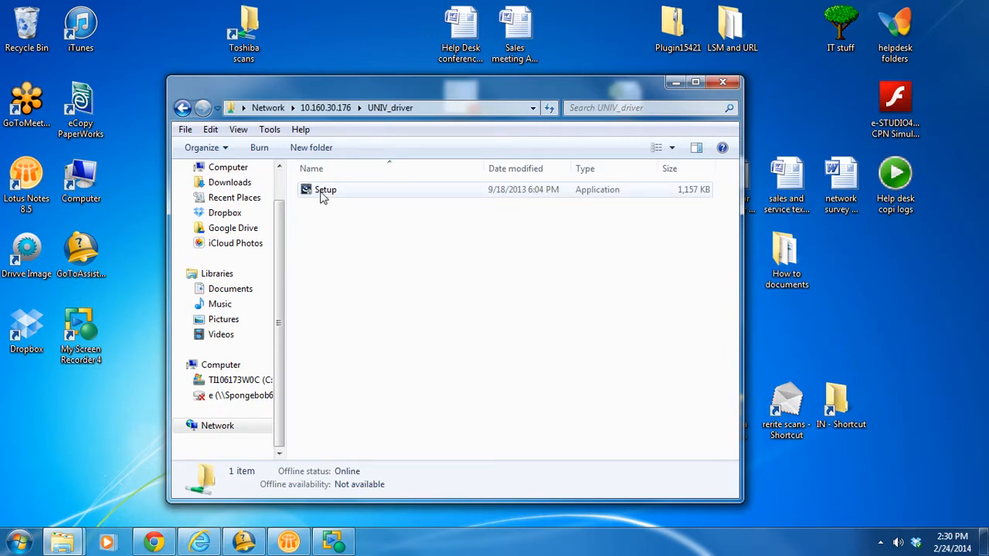
pyautogui.click(325, 189)
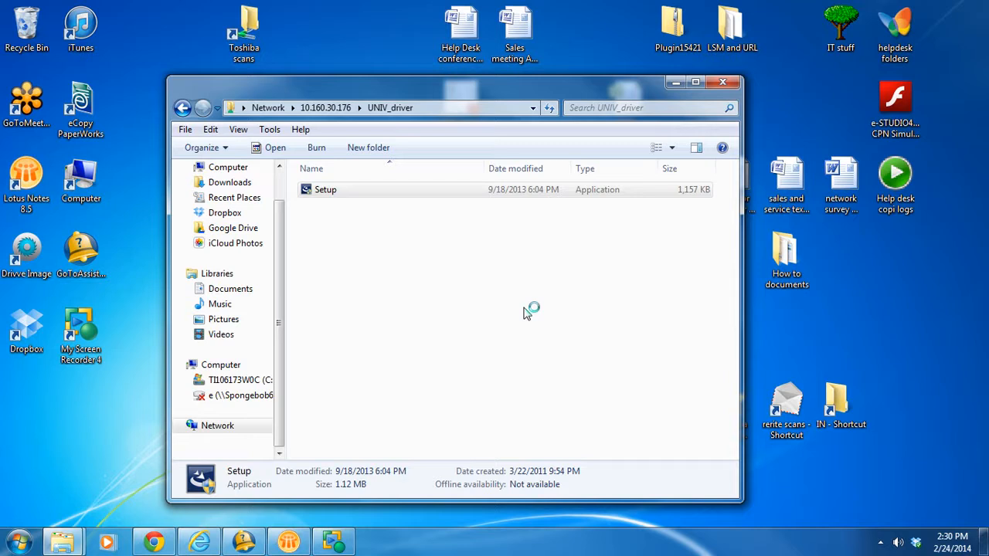
pyautogui.moveTo(526, 312)
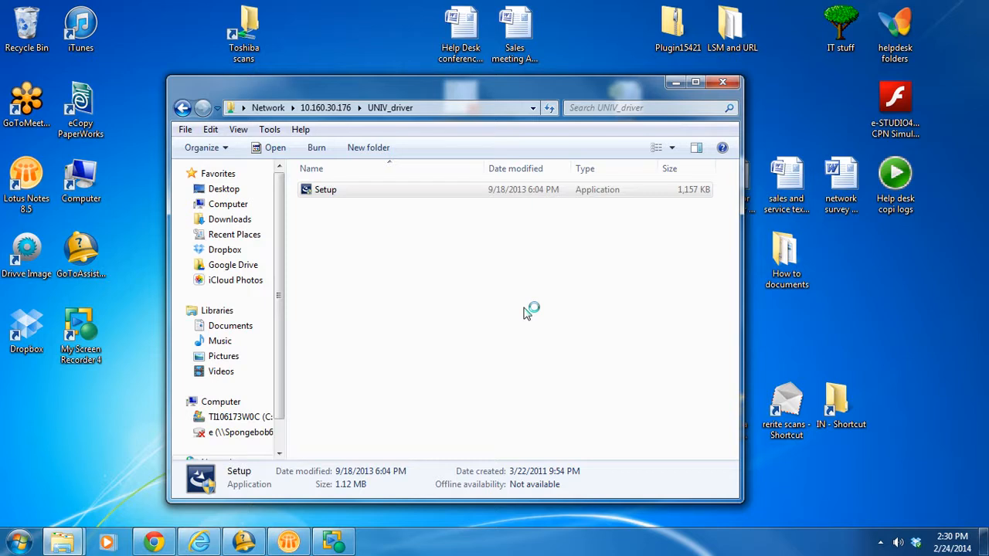
pyautogui.moveTo(526, 312)
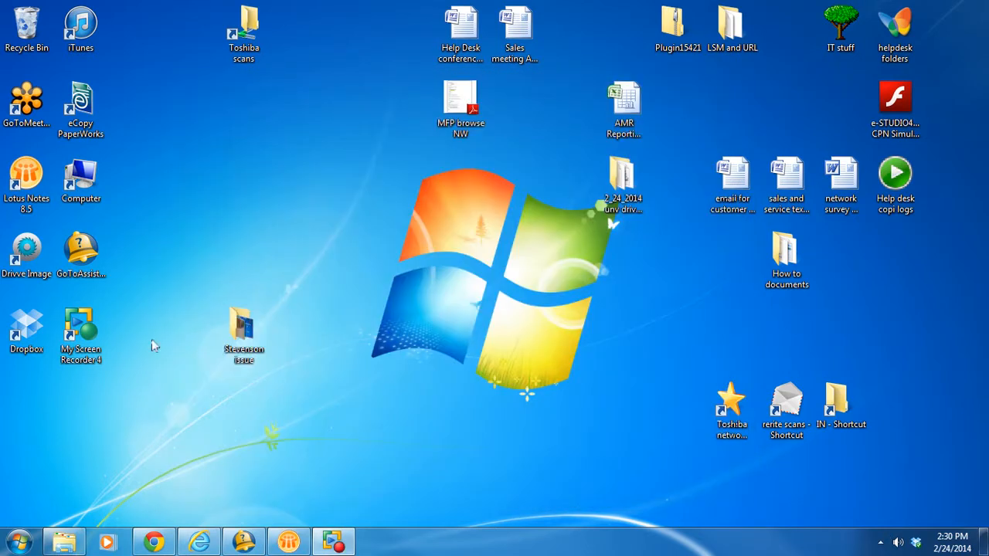
# - Show Devices and Printers and select the default UNIV on MFP 10.160.30.176 printer
pyautogui.click(16, 541)
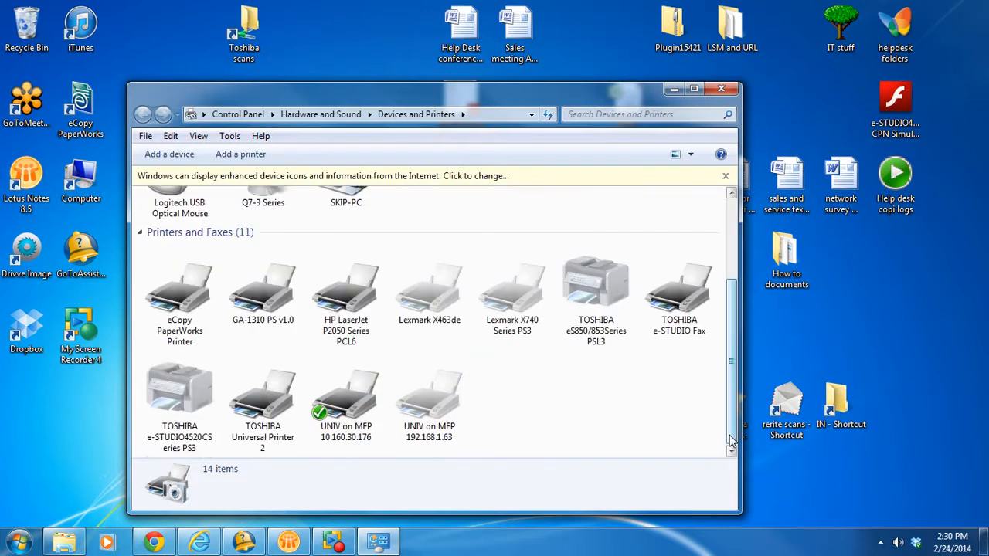
pyautogui.click(346, 389)
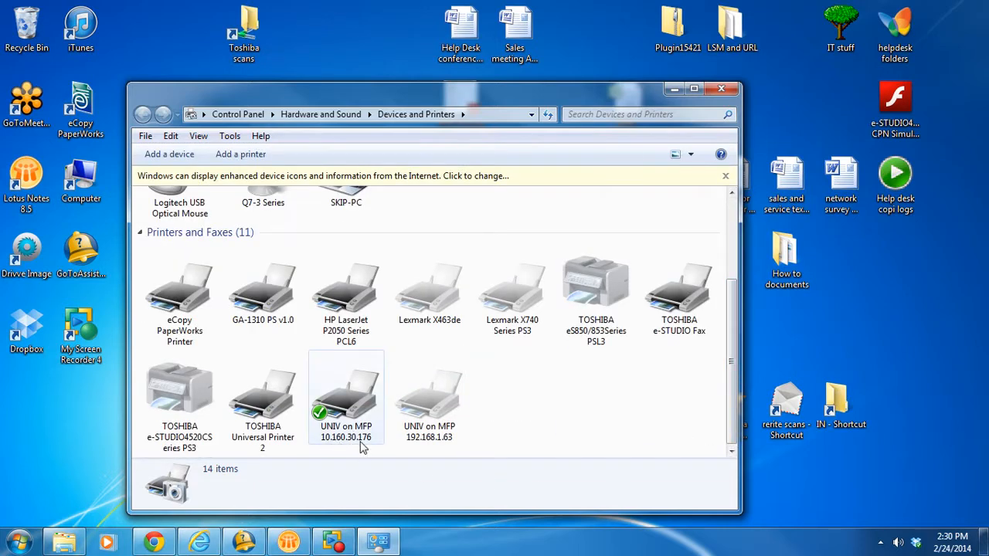
pyautogui.moveTo(347, 409)
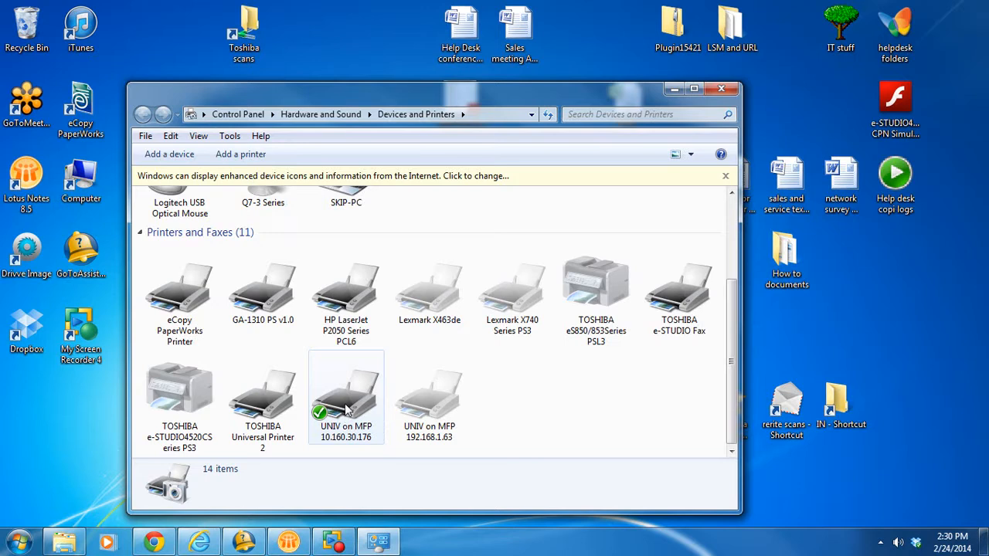
# - Rename the printer to 'toshiba admin office' in its properties, reviewing Device Settings before confirming
pyautogui.rightClick(346, 390)
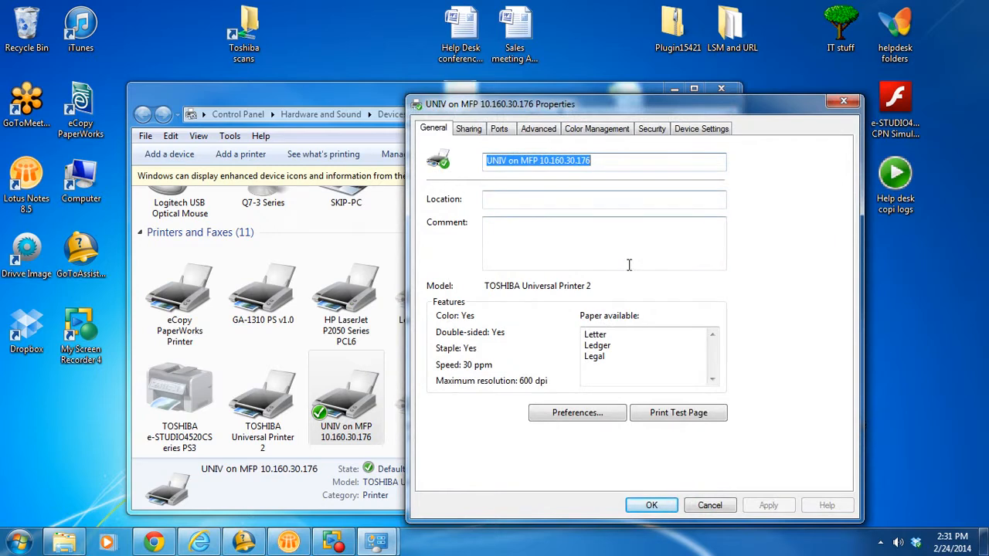
pyautogui.write('toshi')
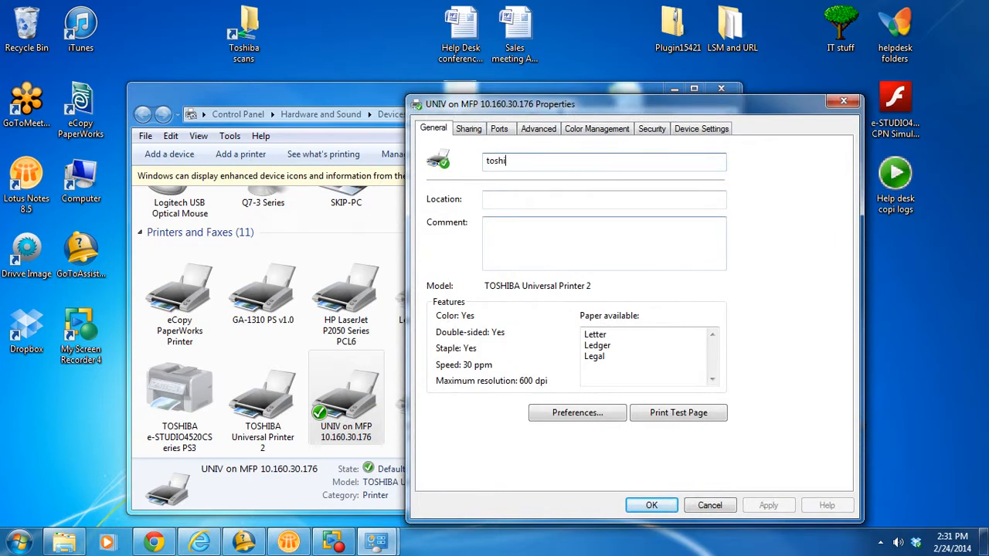
pyautogui.write('ba admin o')
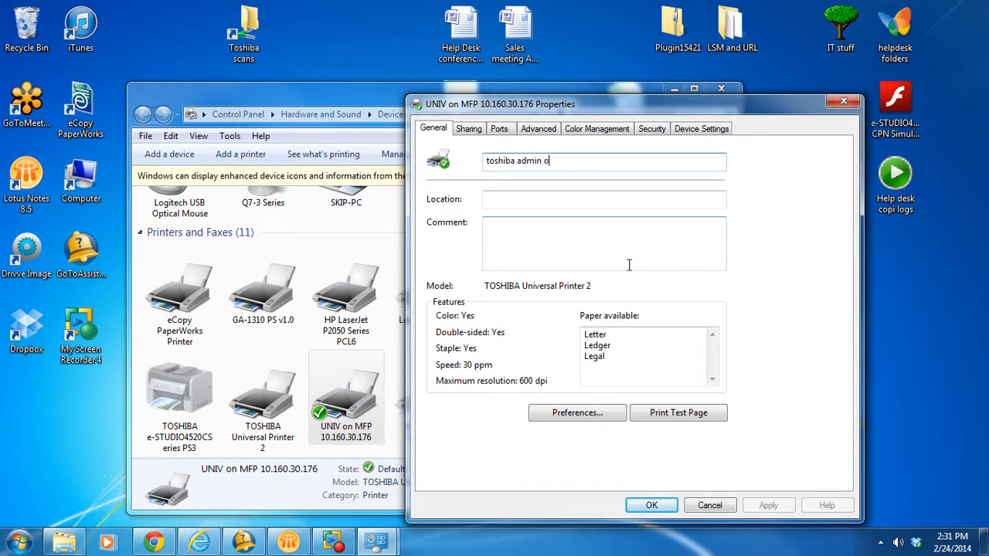
pyautogui.write('ffice')
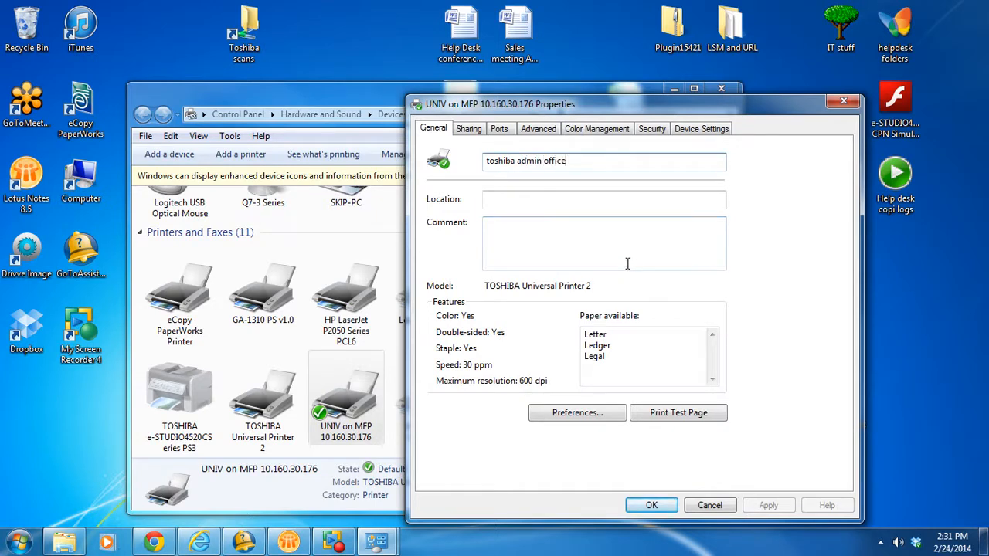
pyautogui.click(702, 128)
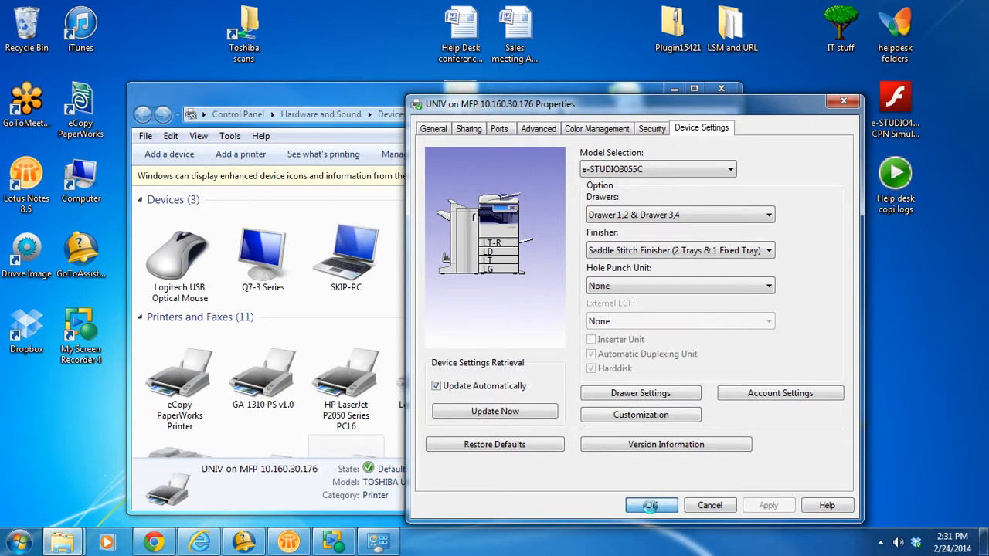
pyautogui.click(651, 504)
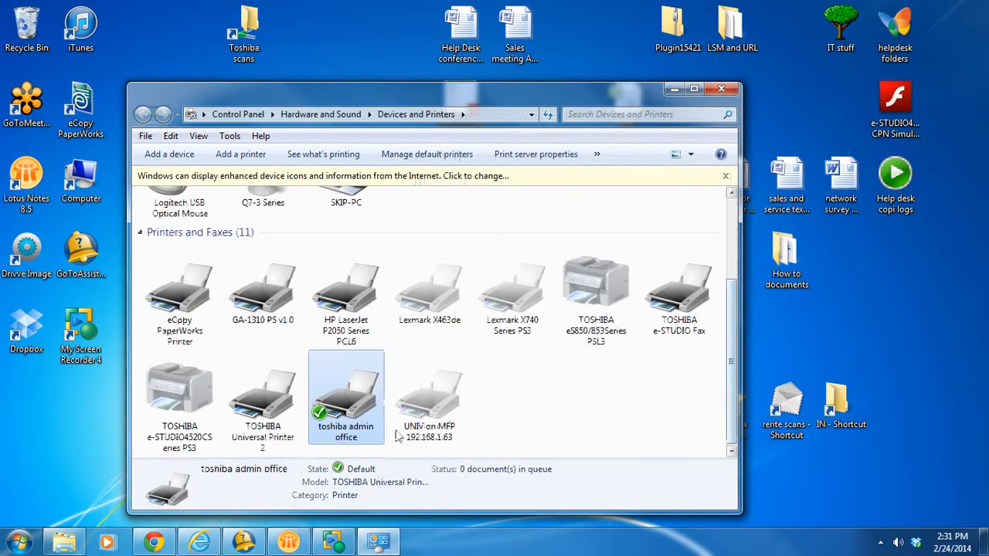